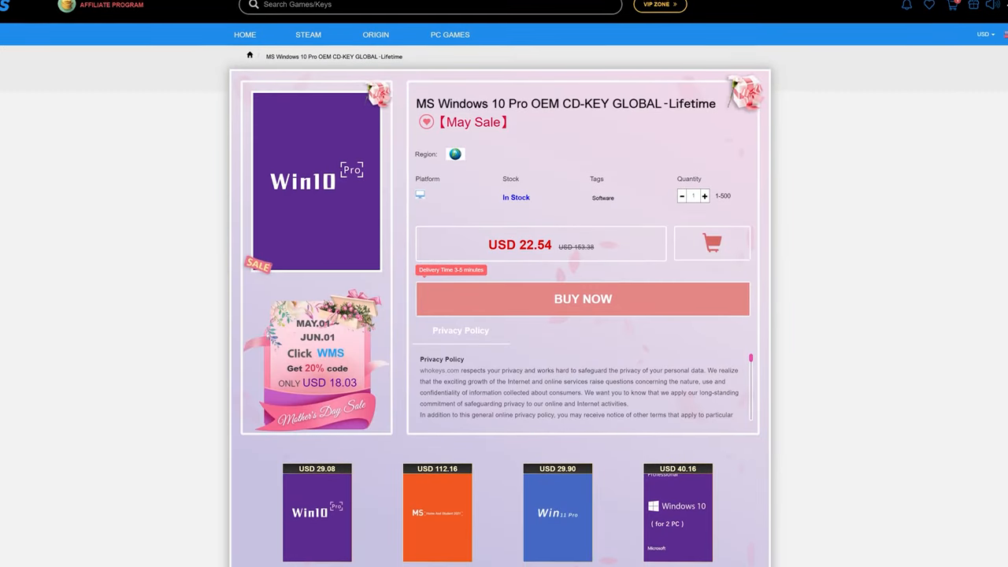
Step: Start checkout for the MS Windows 10 Pro OEM key from its product page
click(583, 298)
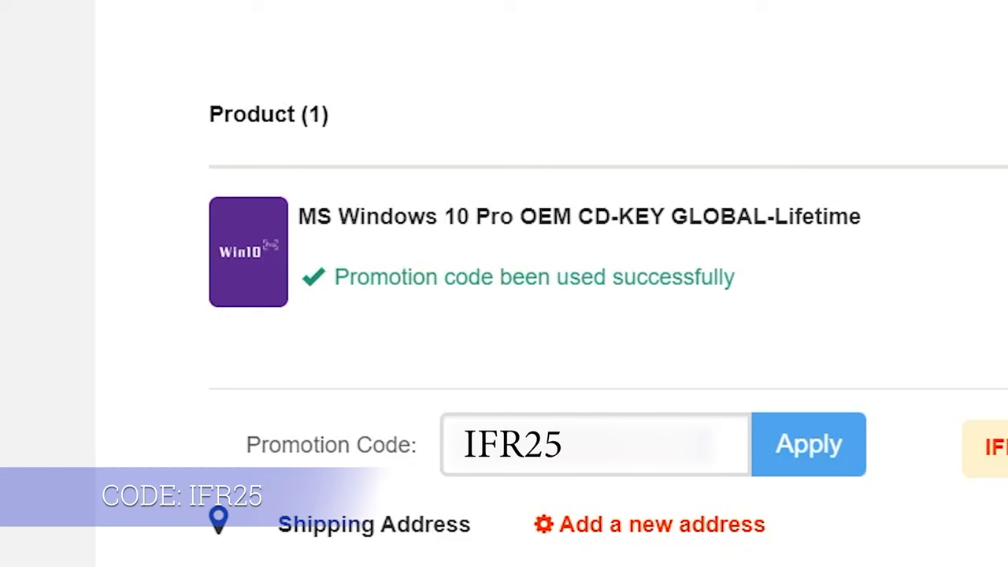